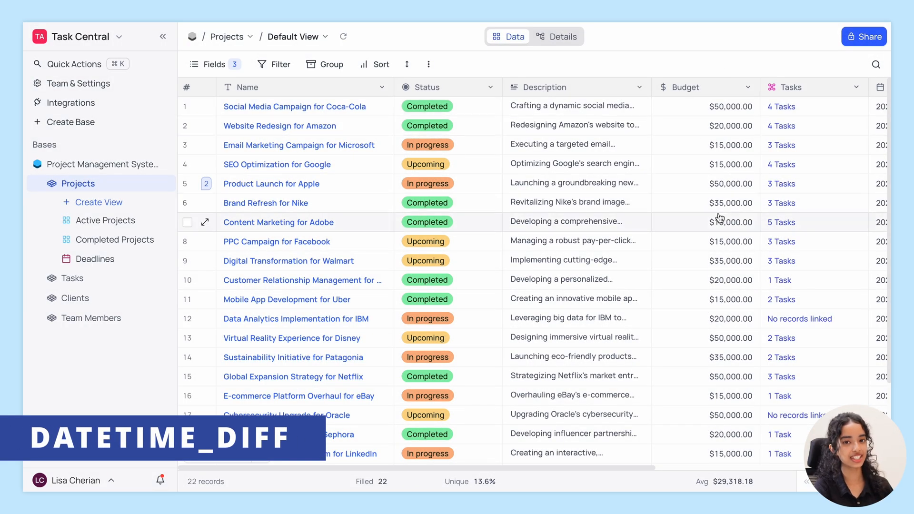
# Add a Duration formula field using DATETIME_DIFF({Due Date}, {Start Date}, "days") and save it.
pyautogui.hscroll(3)
pyautogui.write('f')
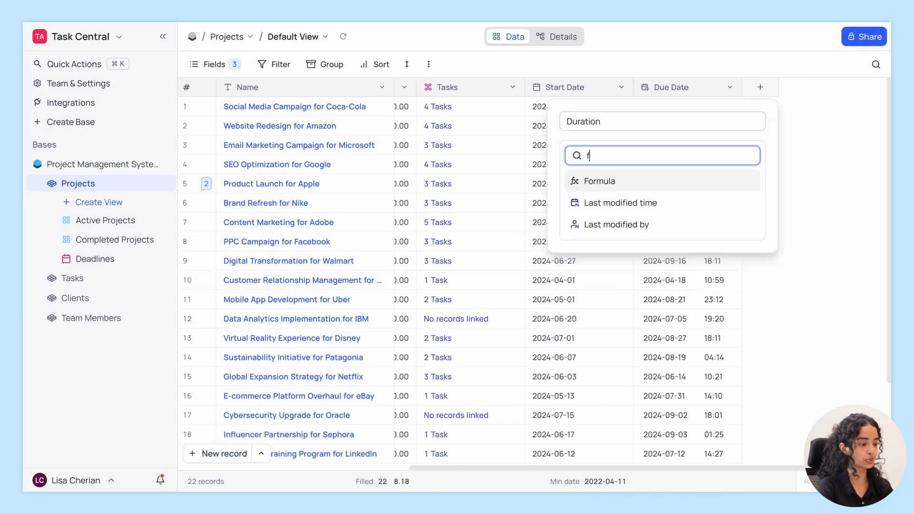
pyautogui.click(598, 181)
pyautogui.write('DATETIME_DIFF({Due Date}, {Start Date}, "days")')
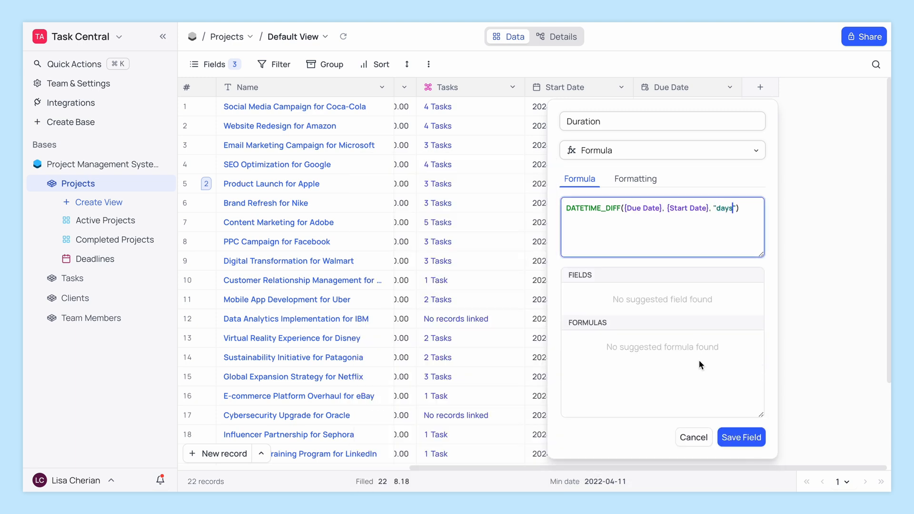
pyautogui.click(741, 437)
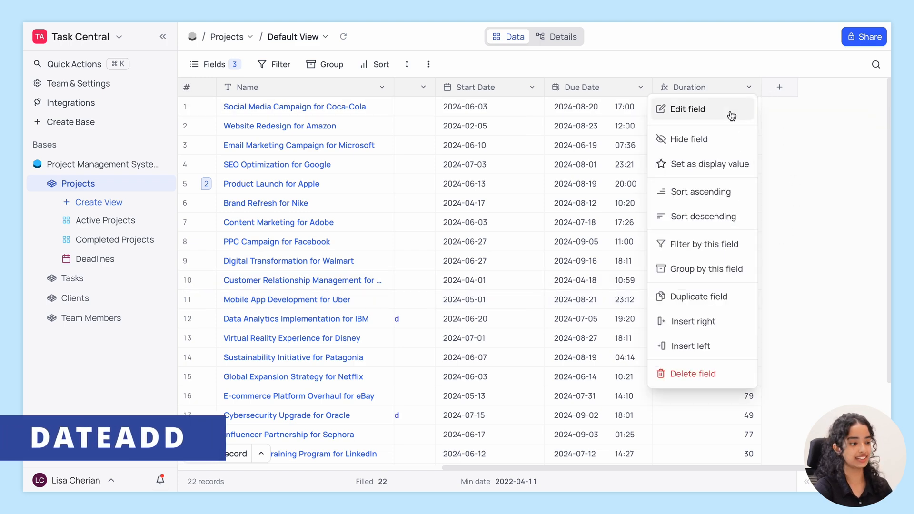
# Change Duration into New Due Date with DATEADD({Due Date},1,"week"), formatted as a Date.
pyautogui.click(687, 109)
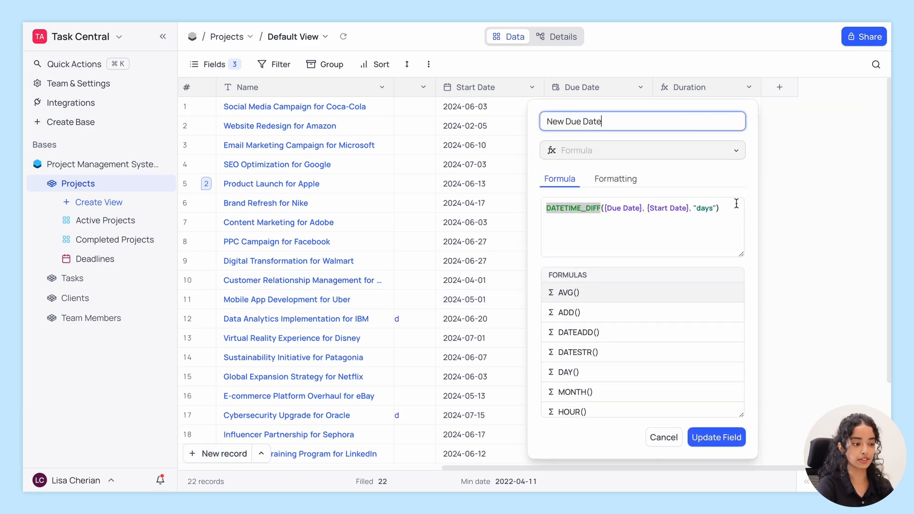
pyautogui.write('datea')
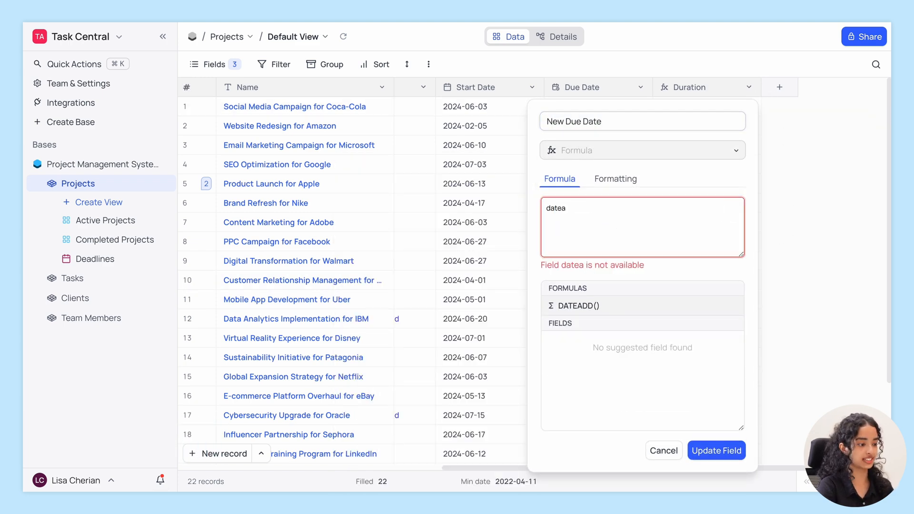
pyautogui.click(577, 306)
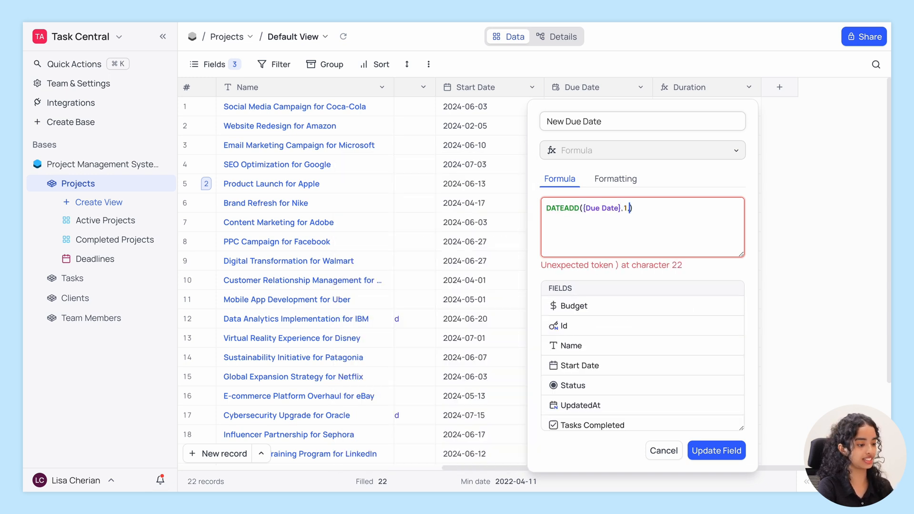
pyautogui.write(',"week"')
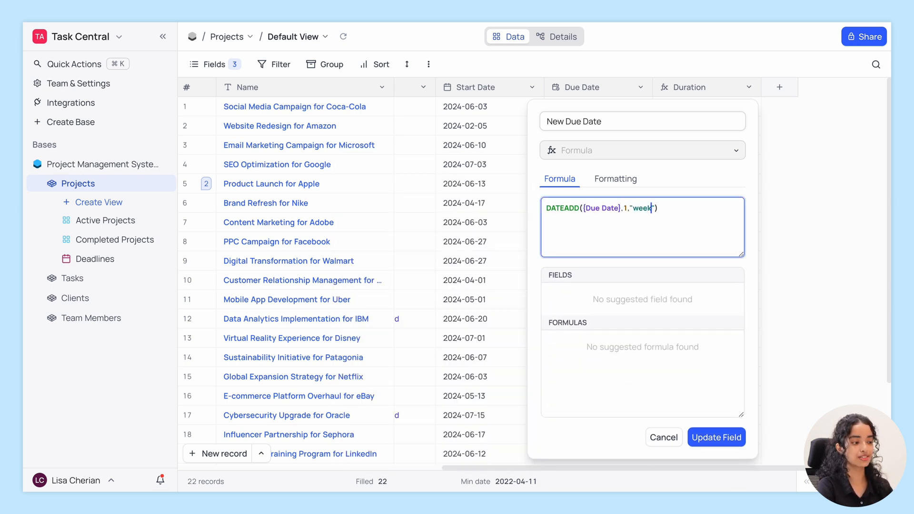
pyautogui.click(615, 179)
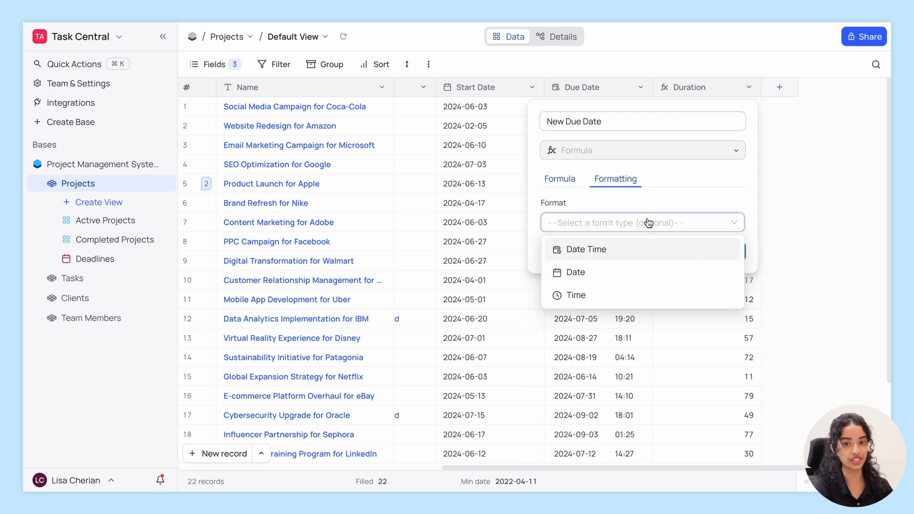
pyautogui.moveTo(646, 272)
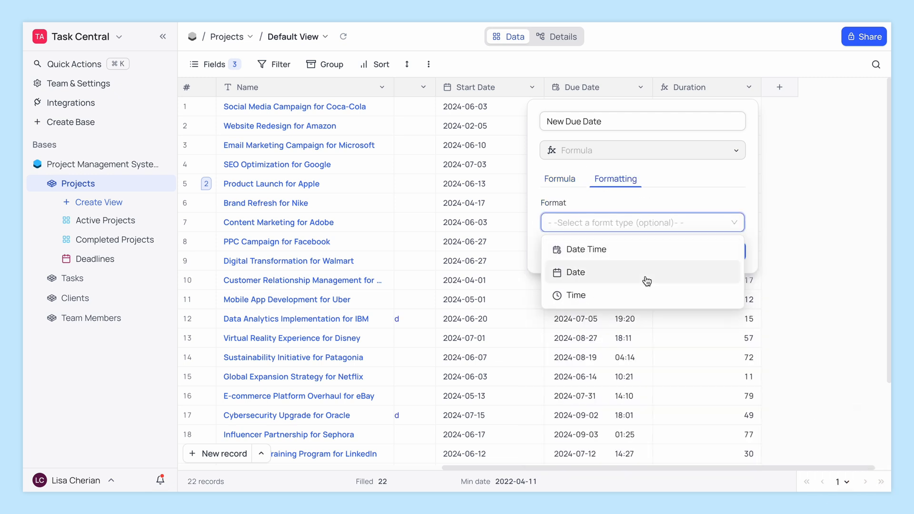
pyautogui.click(575, 272)
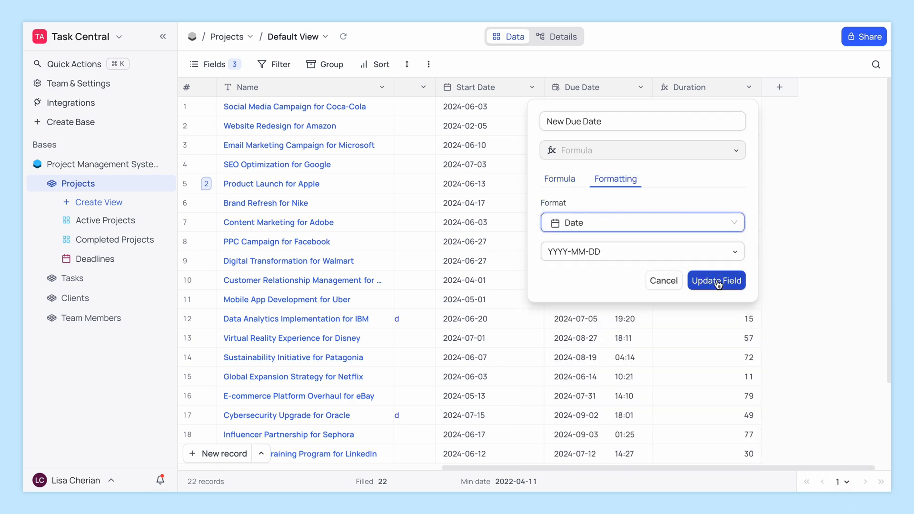
pyautogui.click(716, 280)
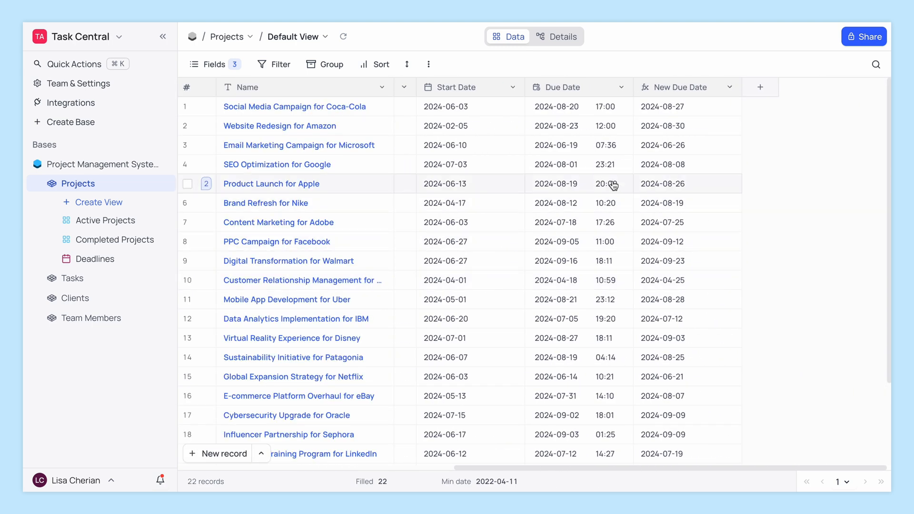
pyautogui.moveTo(678, 109)
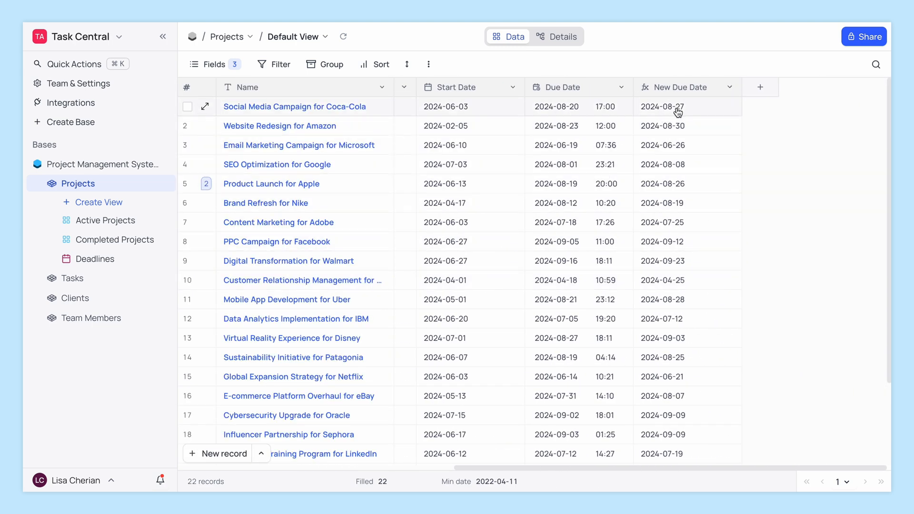
pyautogui.moveTo(676, 126)
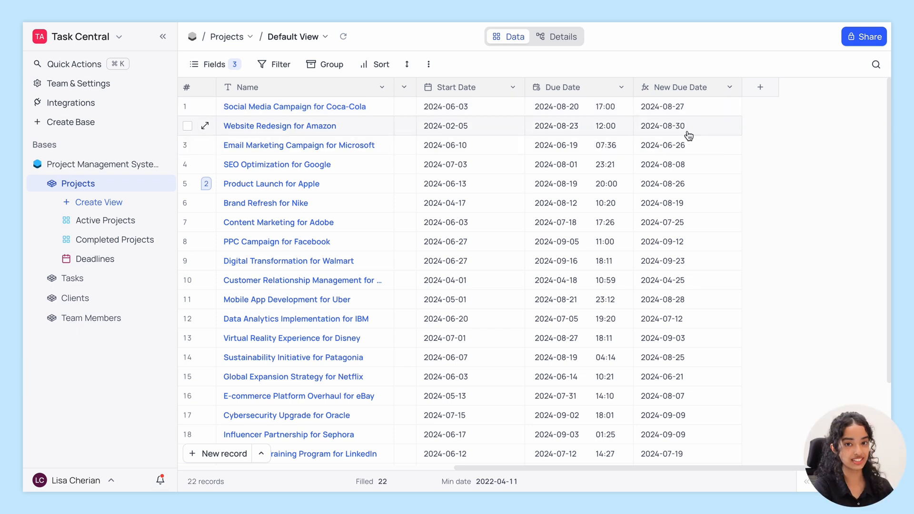
# Add a formula field if((NOW() < {Due Date}), "✅", "❌") showing a check or cross per project.
pyautogui.click(760, 86)
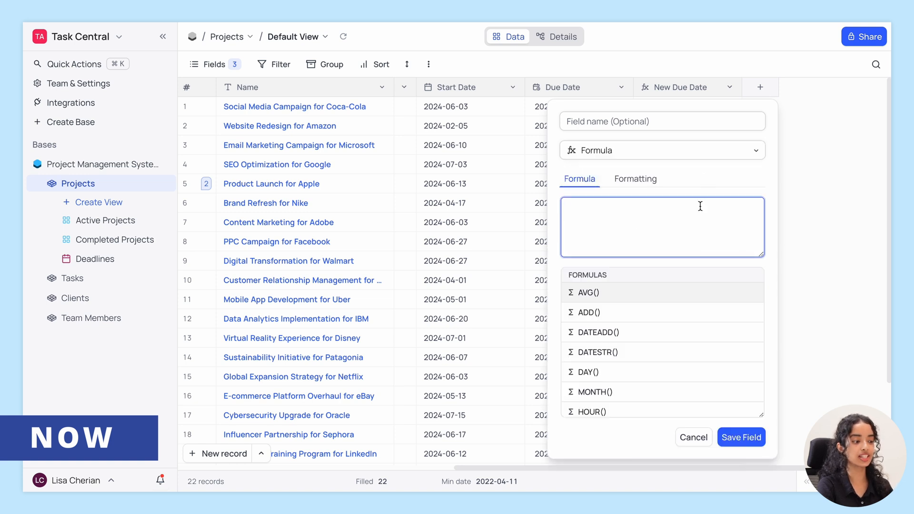
pyautogui.write('if(no')
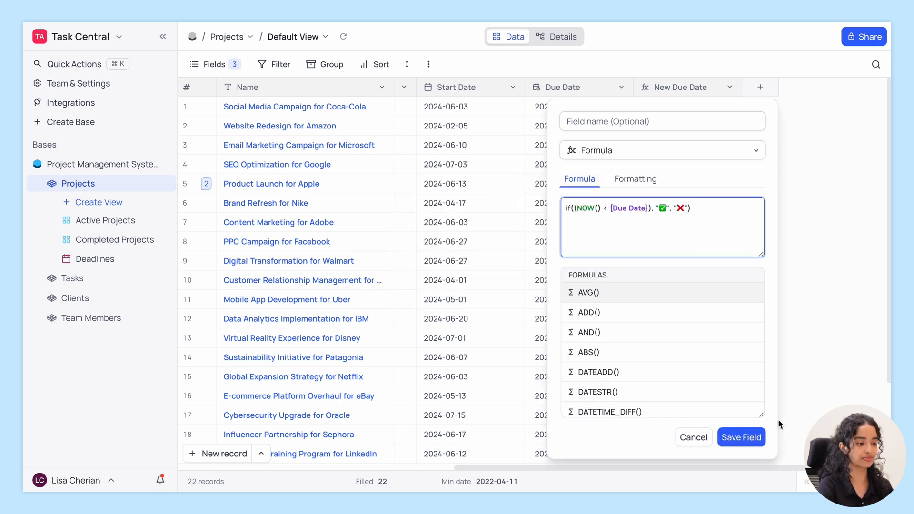
pyautogui.click(740, 437)
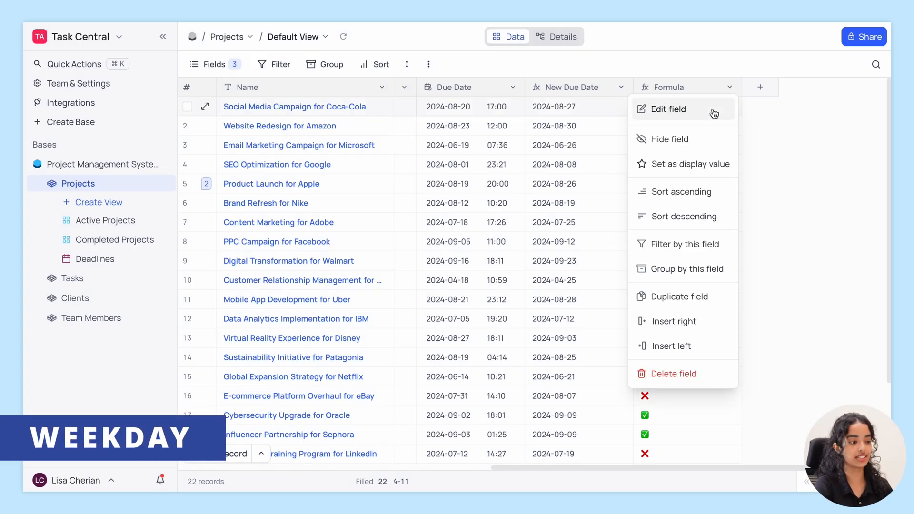
# Replace the icon formula with WEEKDAY({Due Date}) and update the field.
pyautogui.click(667, 108)
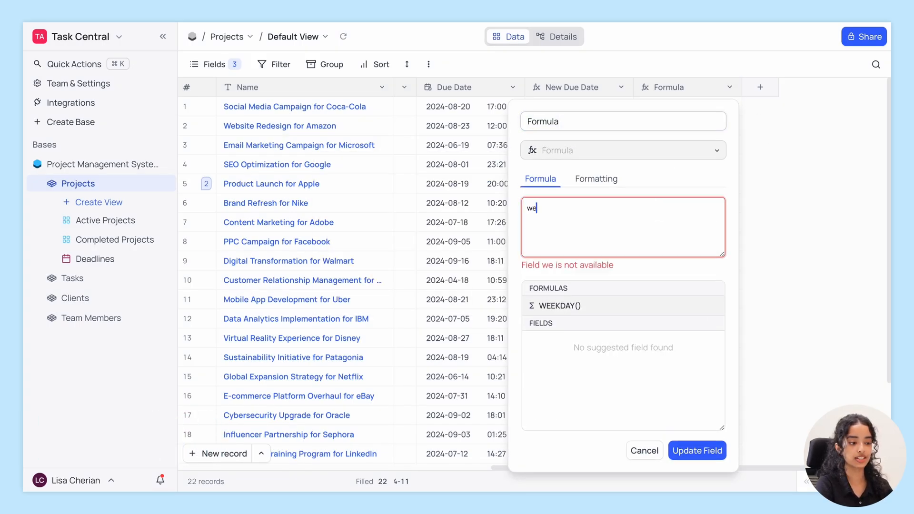
pyautogui.click(559, 306)
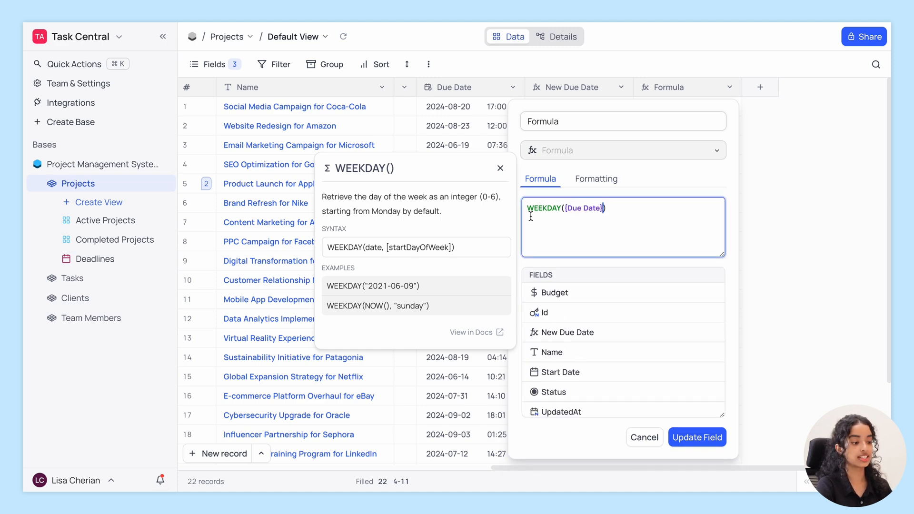
pyautogui.click(697, 437)
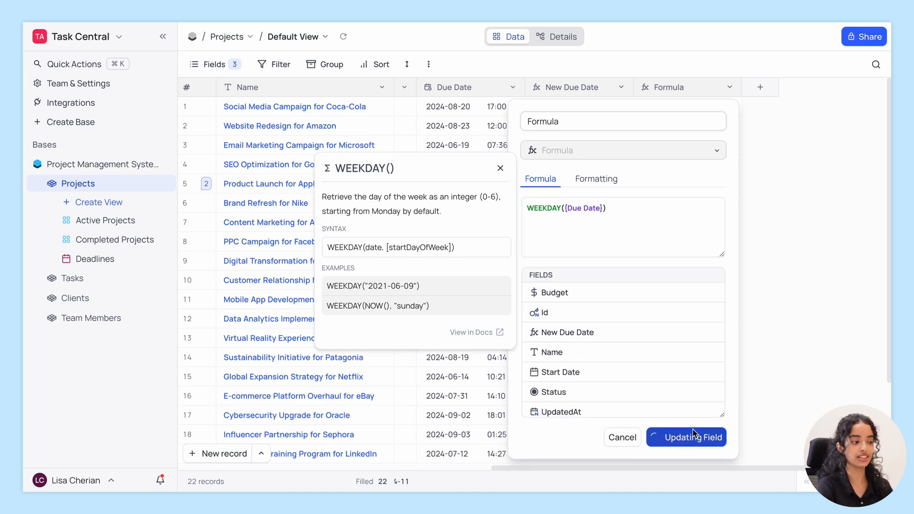
pyautogui.click(693, 437)
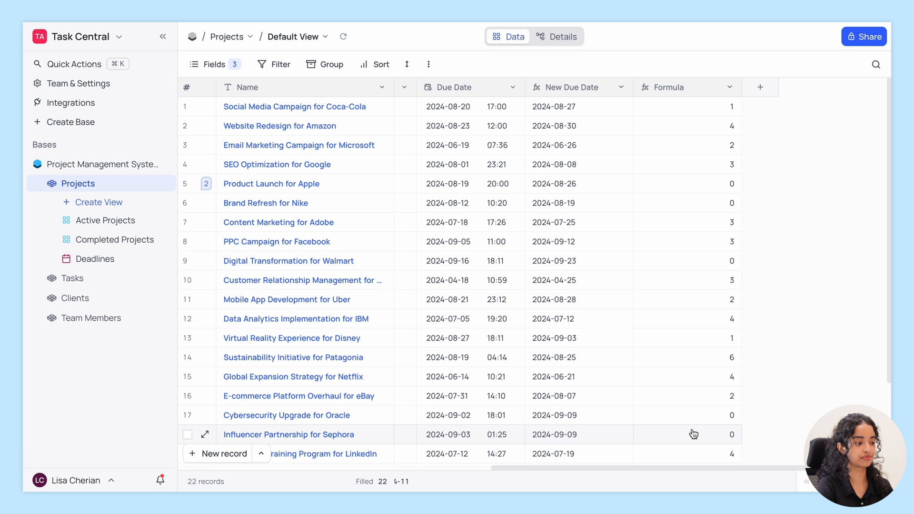
pyautogui.moveTo(693, 260)
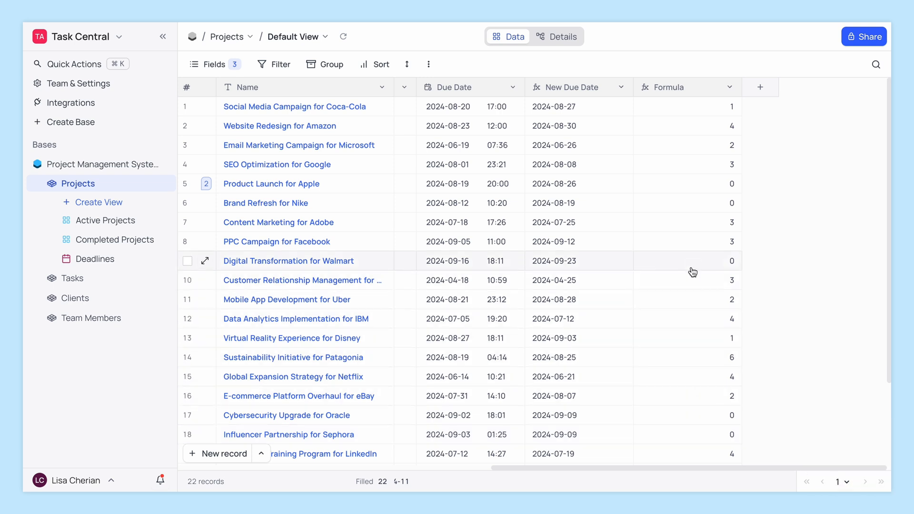
# Check the Walmart project's weekday value against its Due Date 2024-09-16.
pyautogui.click(469, 261)
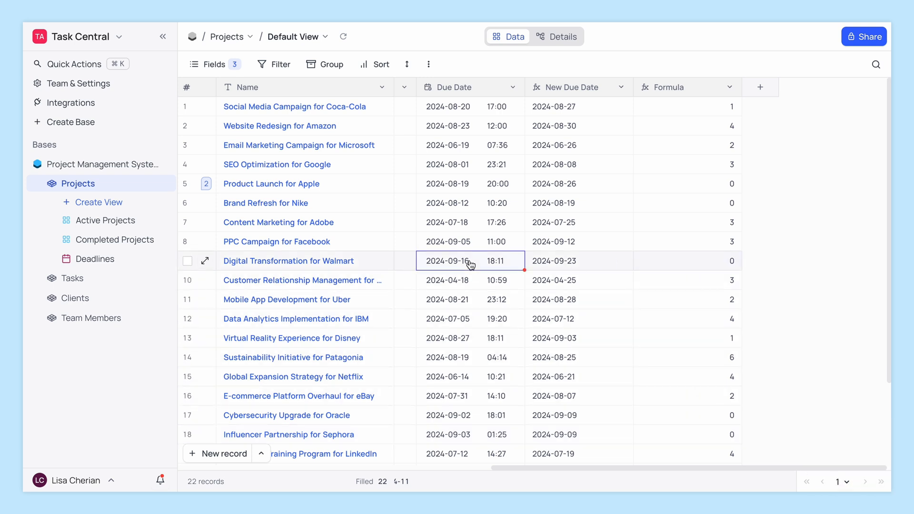
pyautogui.click(448, 261)
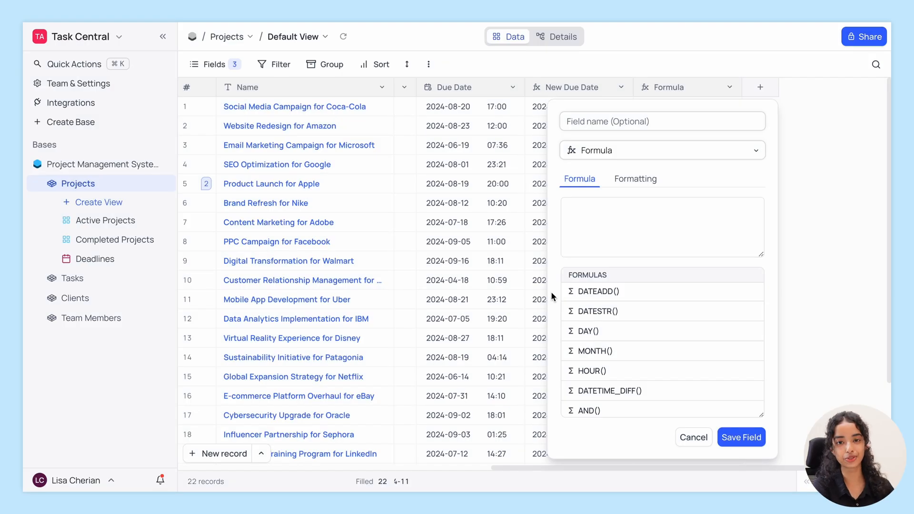
pyautogui.moveTo(596, 310)
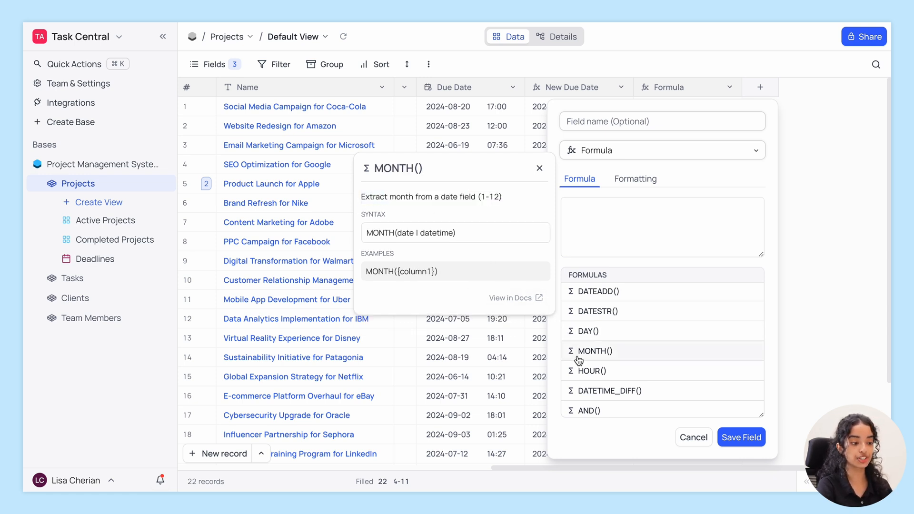
pyautogui.moveTo(359, 201)
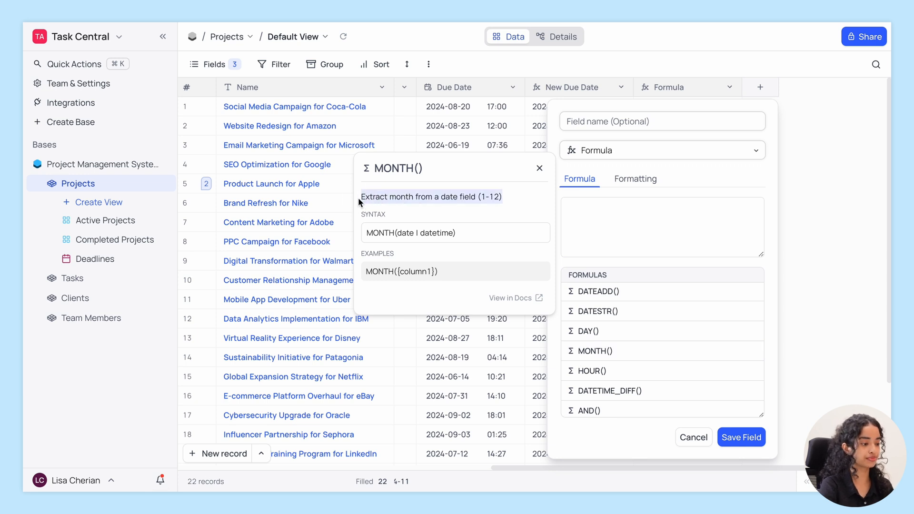
pyautogui.moveTo(591, 371)
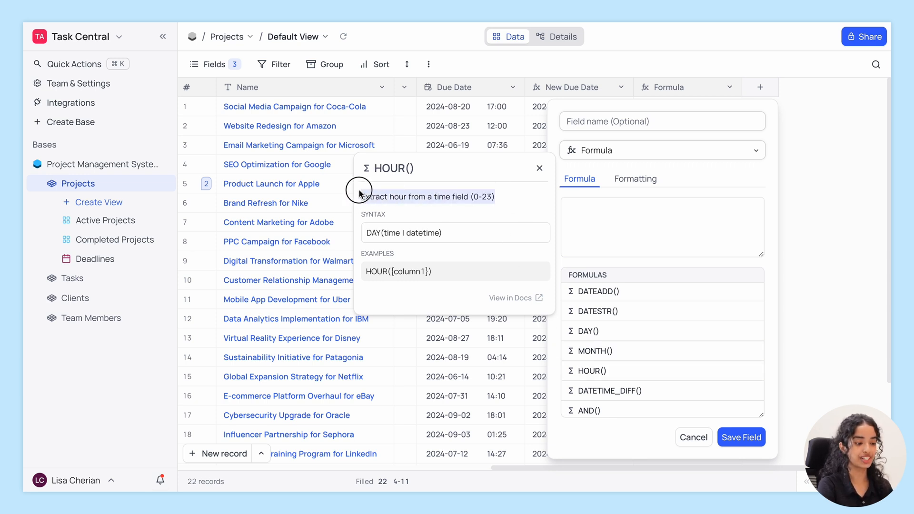
pyautogui.moveTo(360, 194)
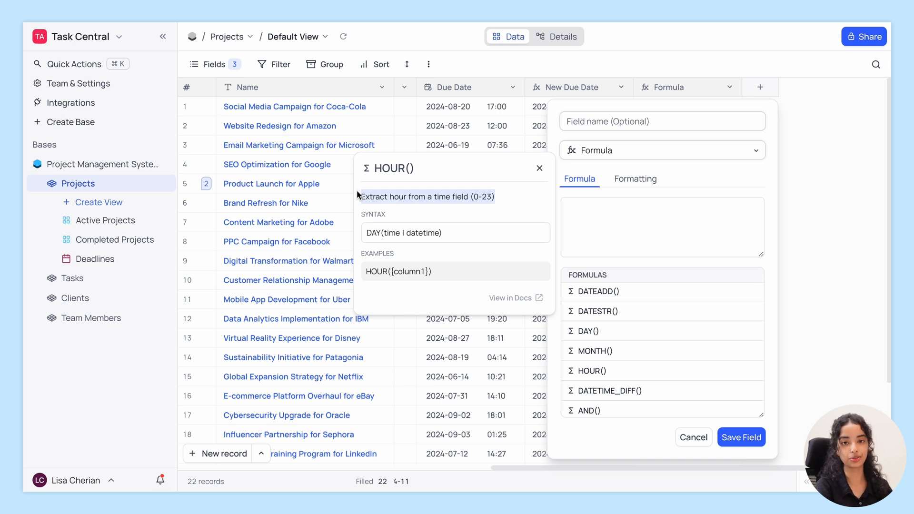